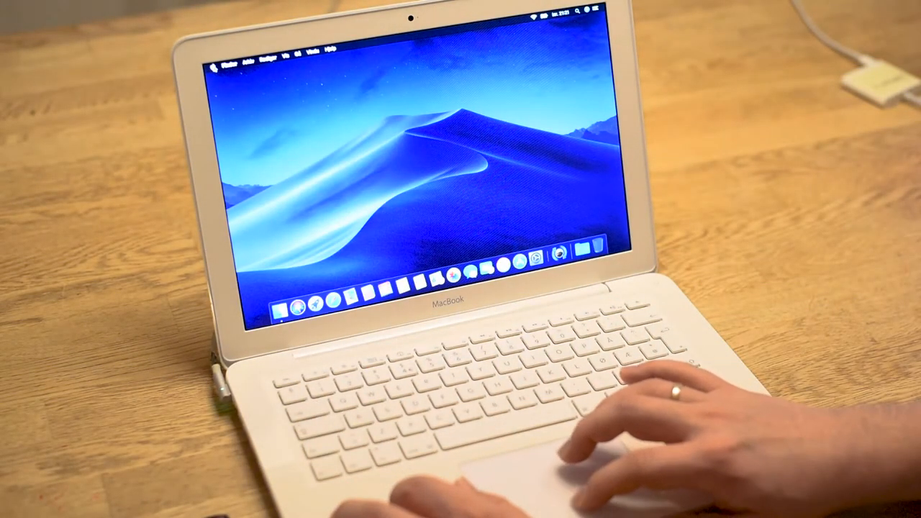
- Open the Apple menu from the menu bar to show its system options
click(232, 63)
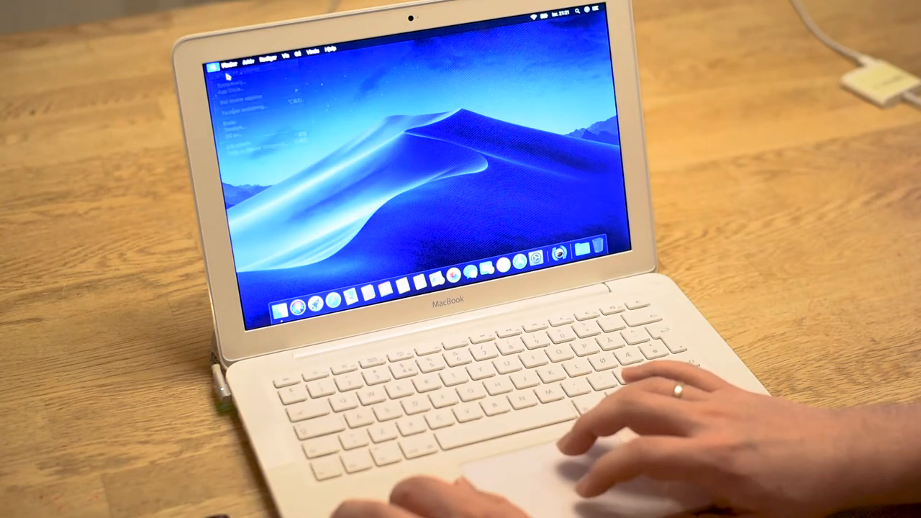